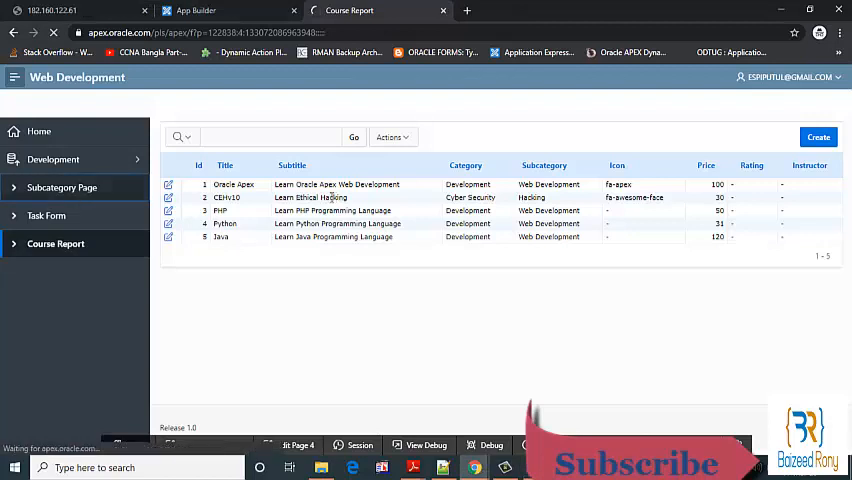
View the Subcategory Page course cards, then go back to Application 122838 in App Builder.
click(62, 188)
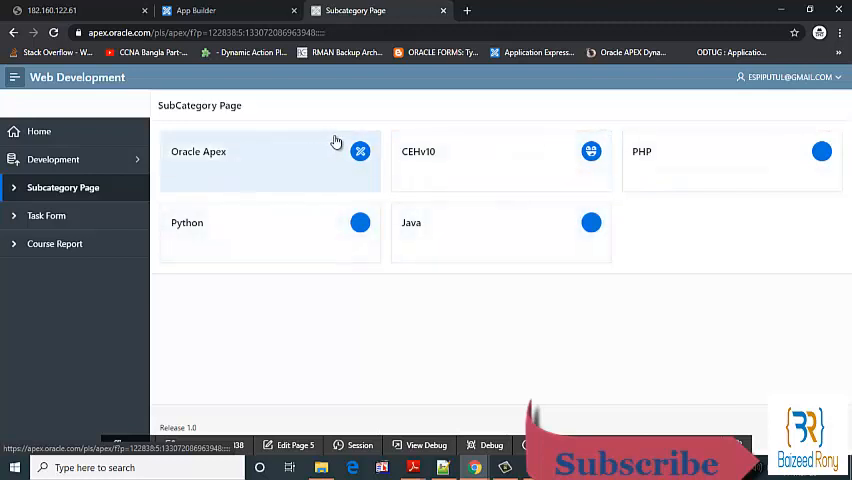
mouse_move(384, 222)
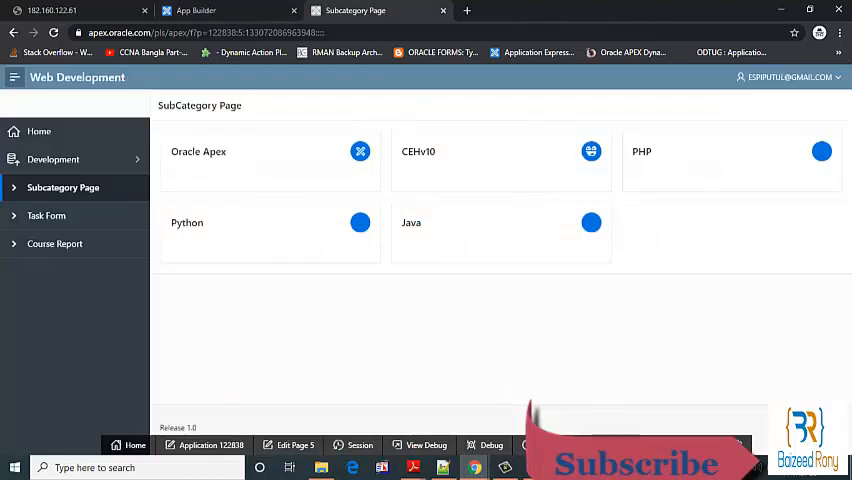
click(292, 444)
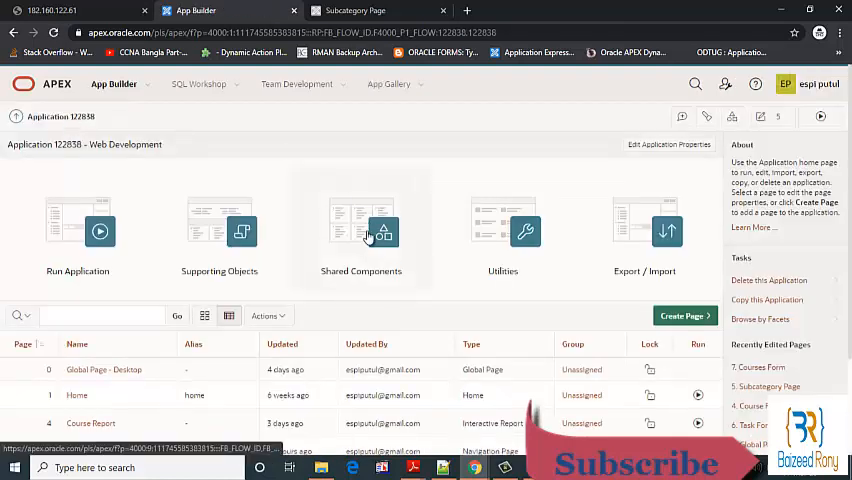
Go to Shared Components > Lists to see Desktop Courses and the navigation lists.
click(360, 230)
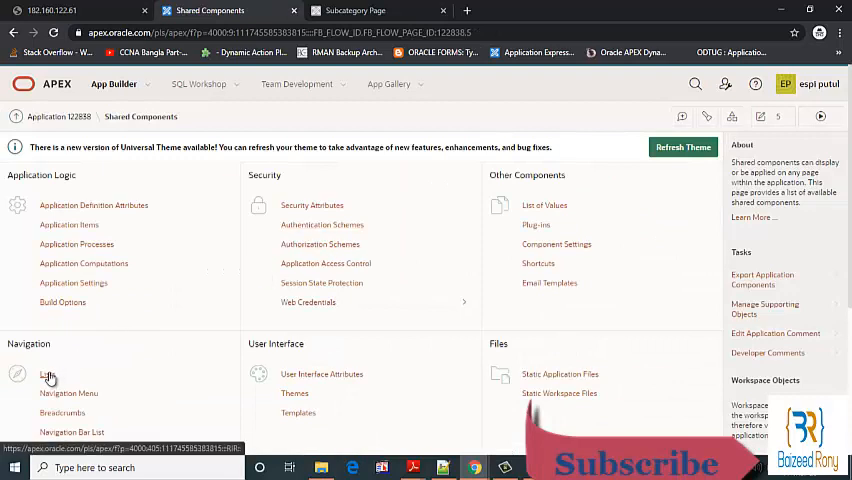
click(46, 374)
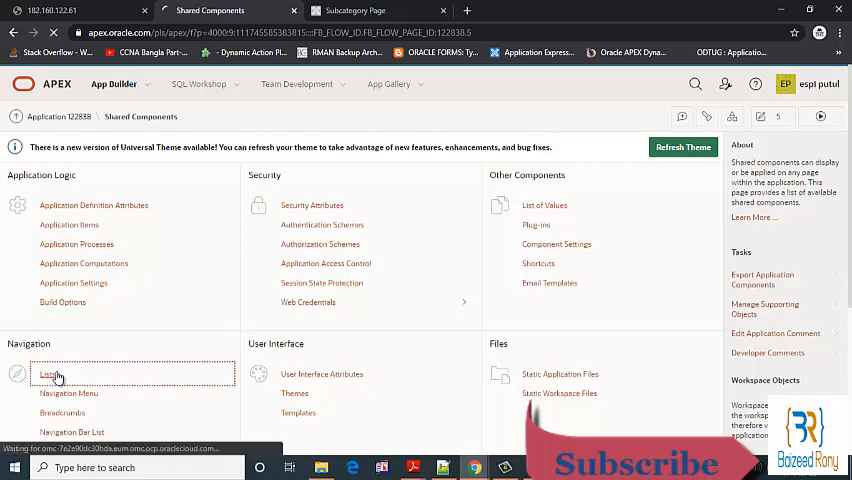
click(48, 372)
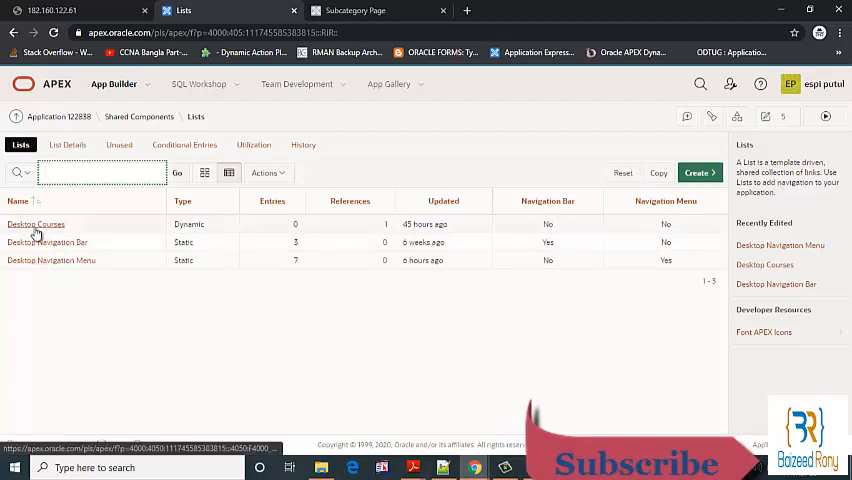
Edit the Desktop Courses list query to add ',subcategory as attribute1'.
click(36, 224)
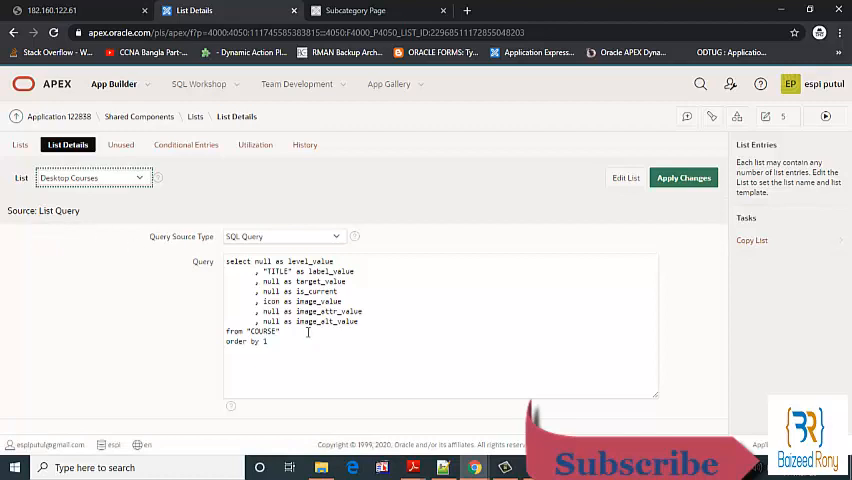
mouse_move(196, 268)
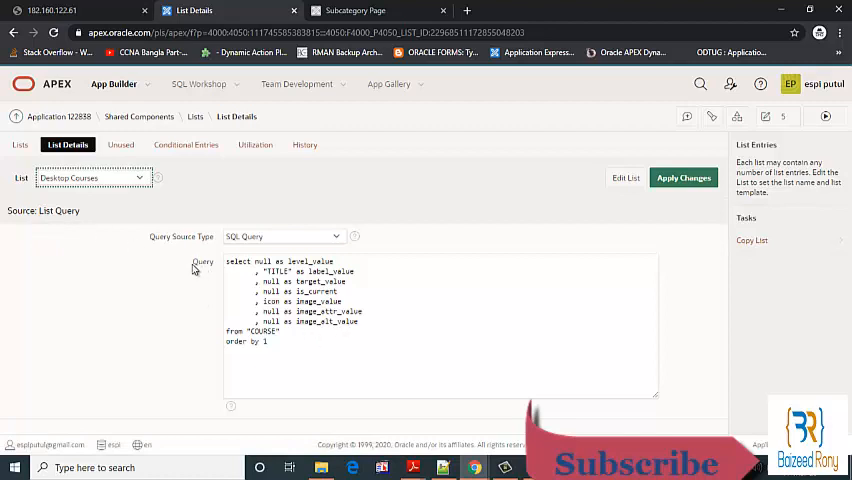
double_click(202, 262)
text(,subcate)
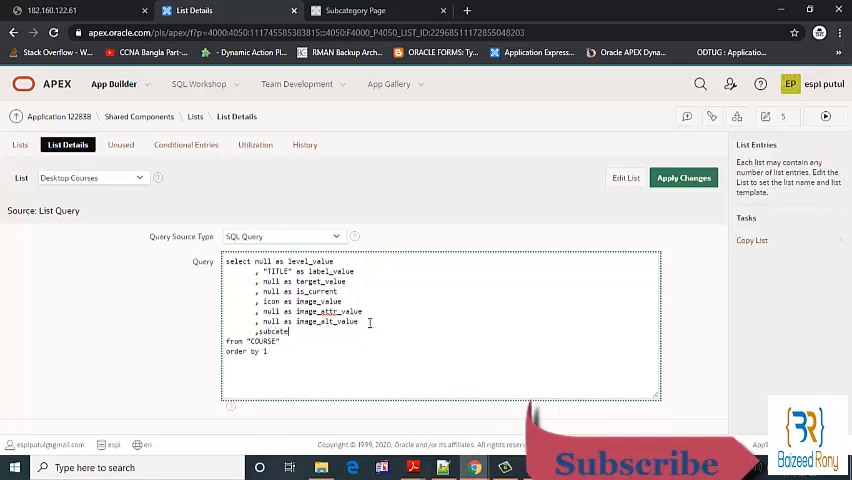
text(gory)
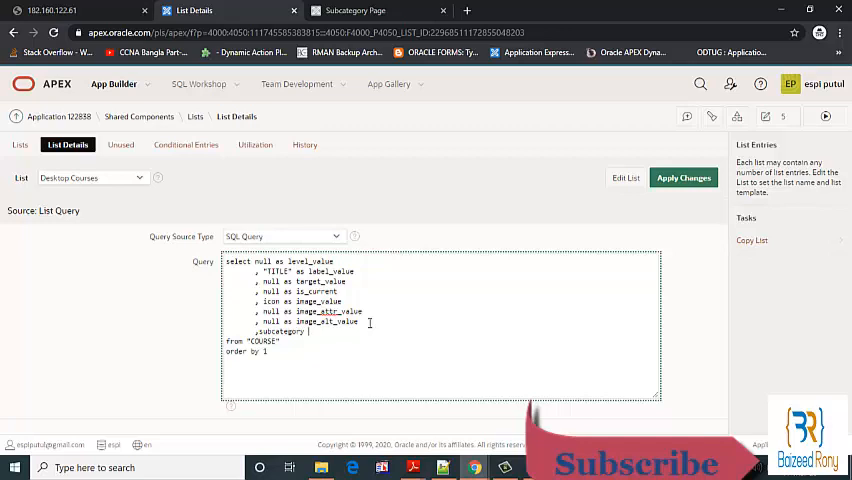
text(as attribute1)
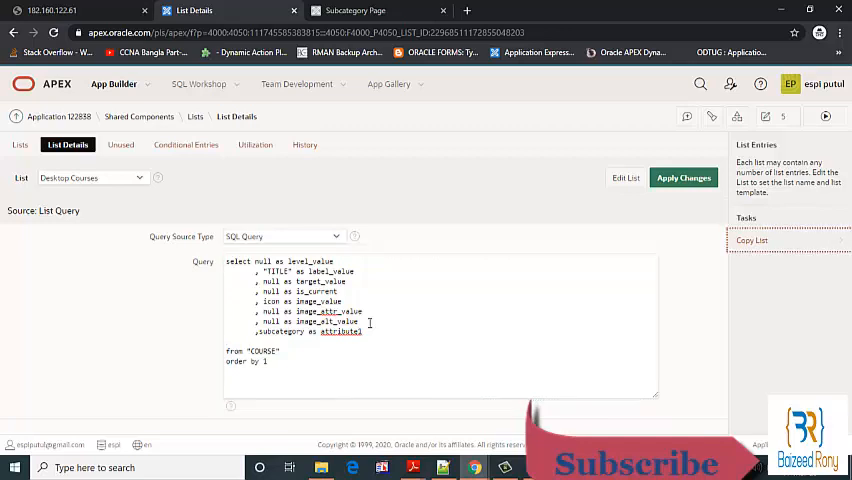
click(344, 332)
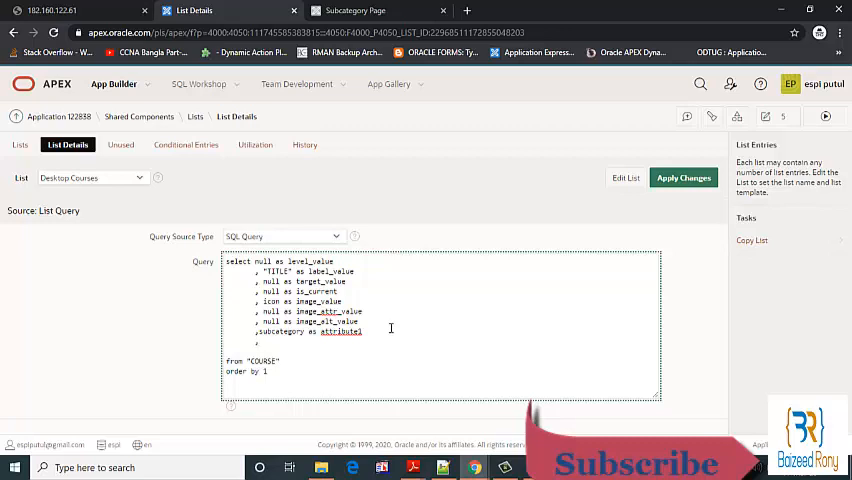
Add ,'$'||to_char(price,'999.00') as attribute2 to the query and apply the changes.
text(,price)
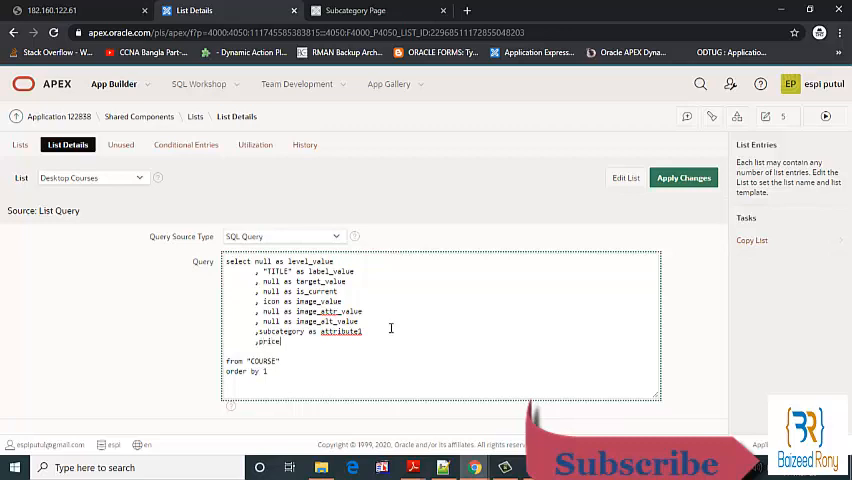
text(as)
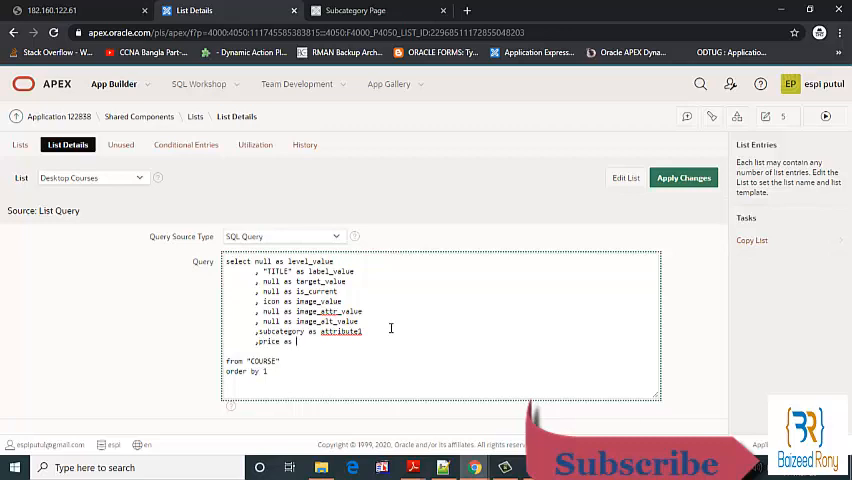
text(attribute2)
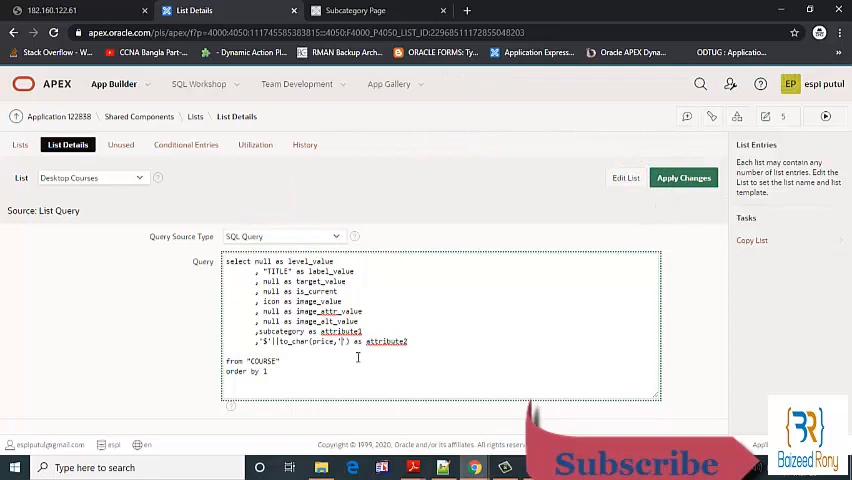
text(999.99)
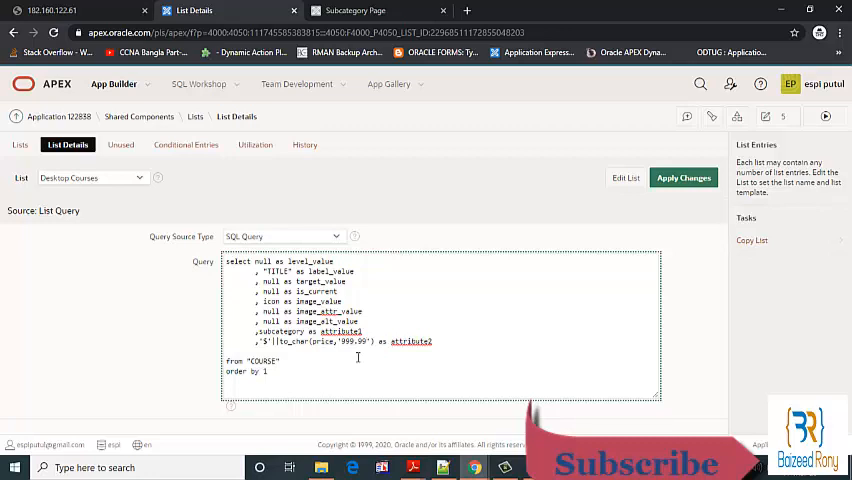
mouse_move(660, 206)
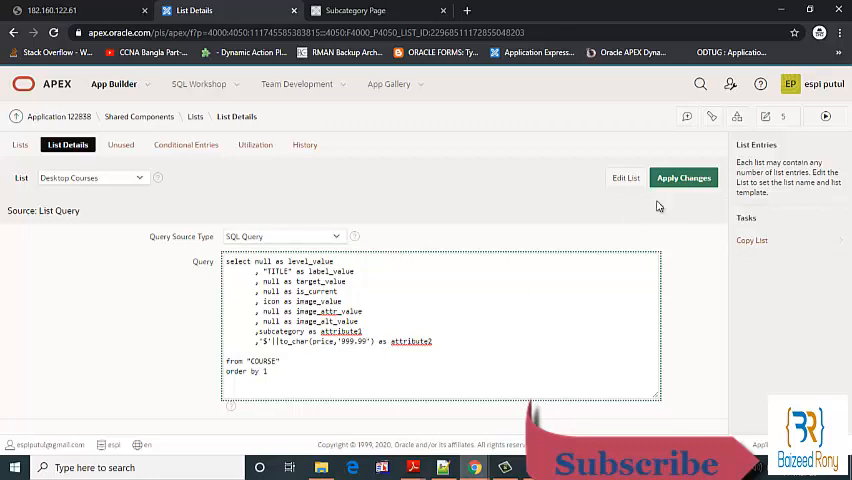
click(684, 176)
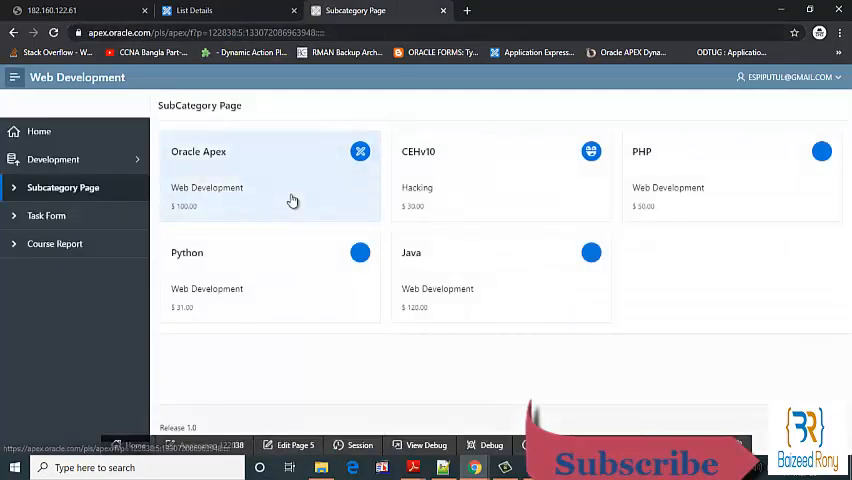
mouse_move(170, 164)
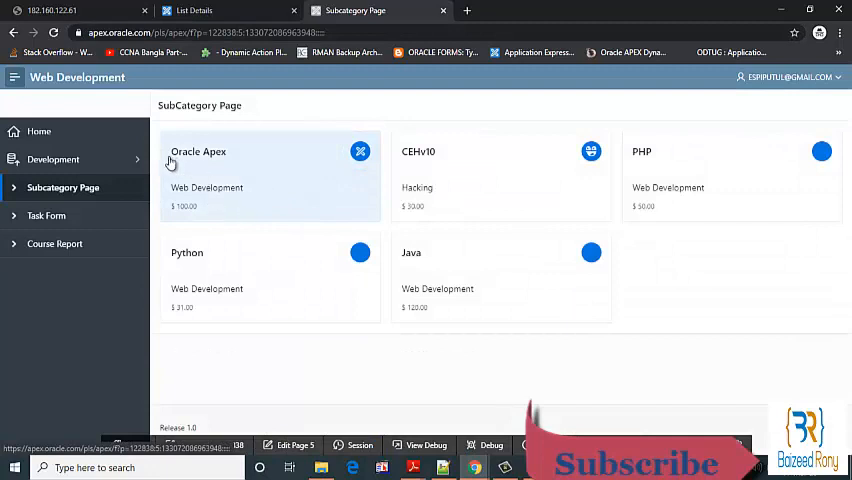
mouse_move(186, 196)
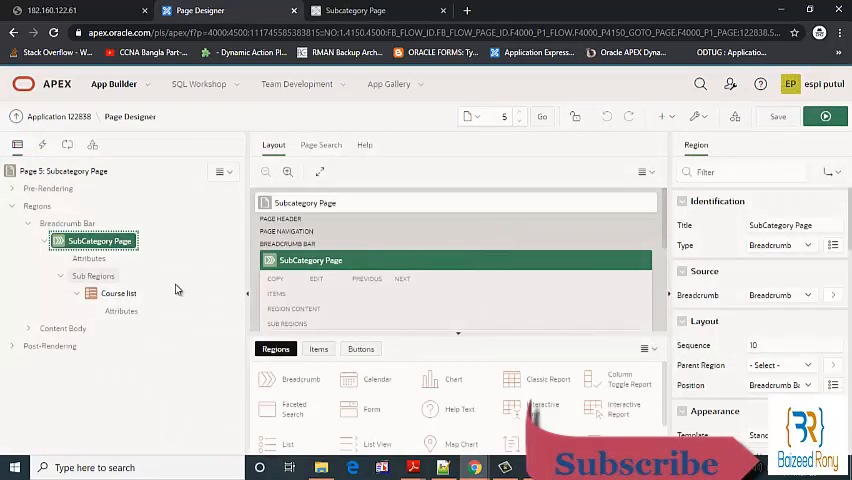
Set the Course list cards to Apply Theme Colors with a 2 Columns layout, then save and run.
click(120, 312)
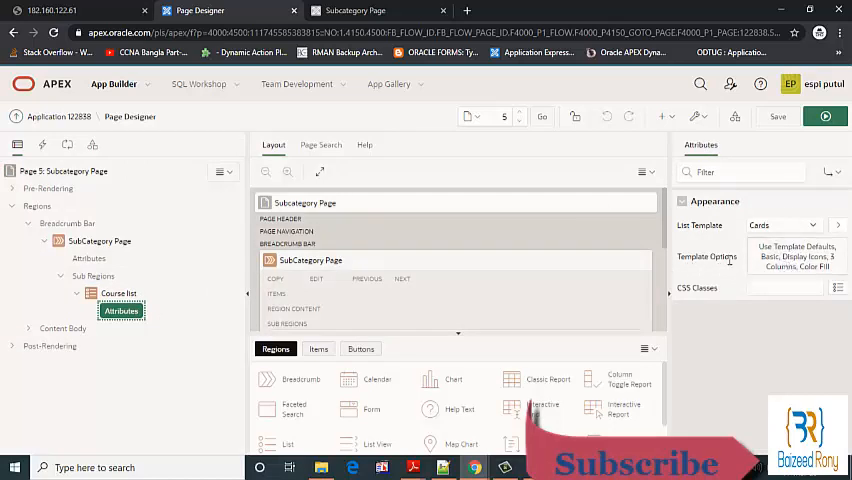
click(730, 256)
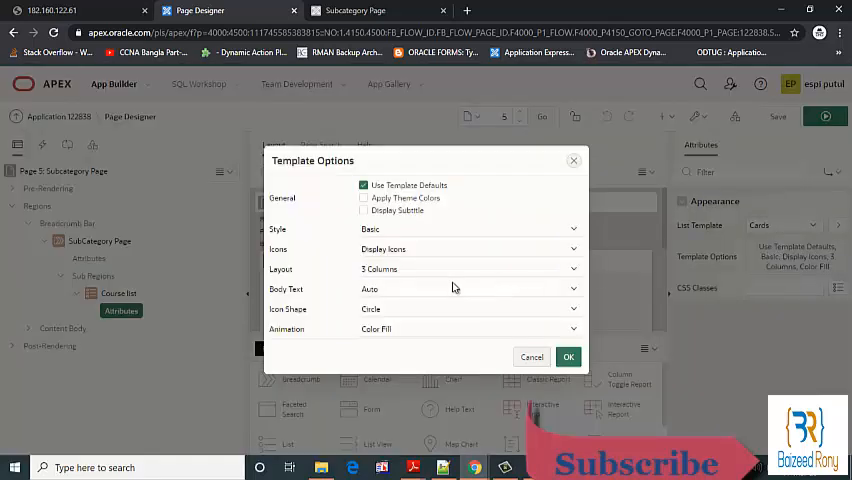
mouse_move(390, 204)
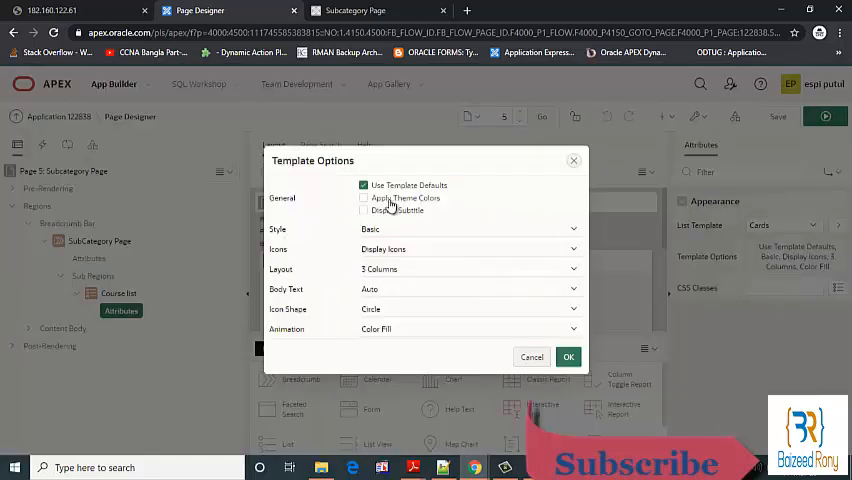
click(364, 198)
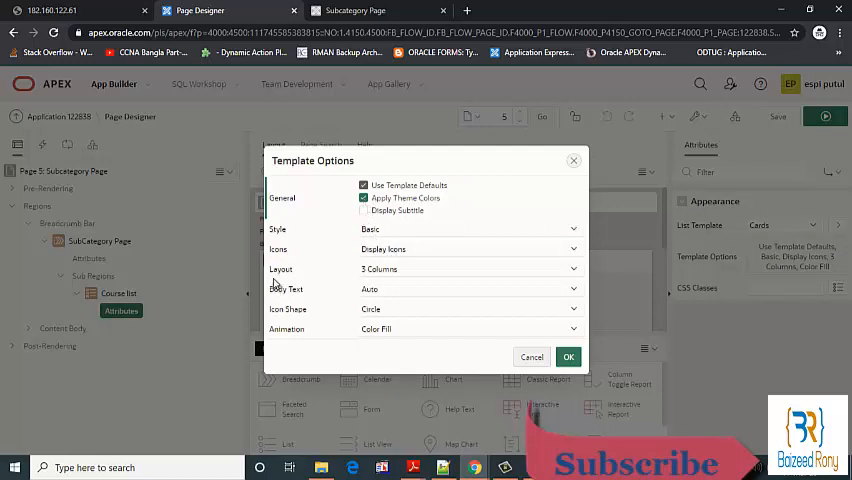
click(470, 268)
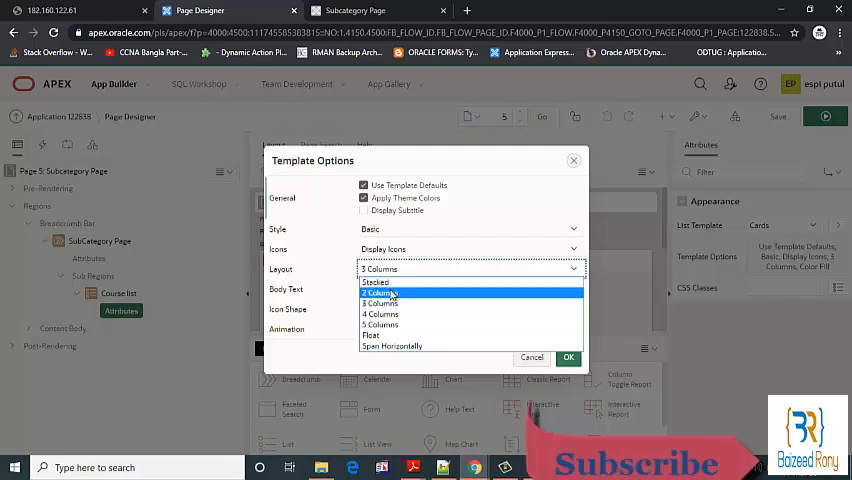
click(380, 292)
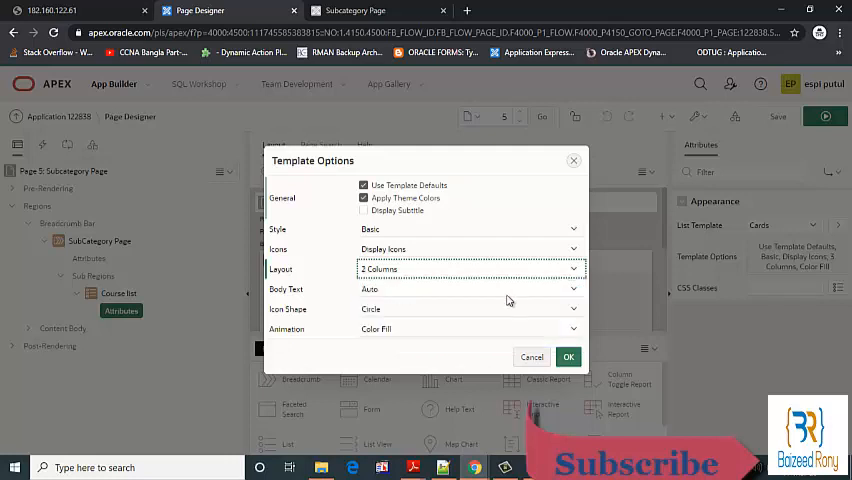
click(568, 356)
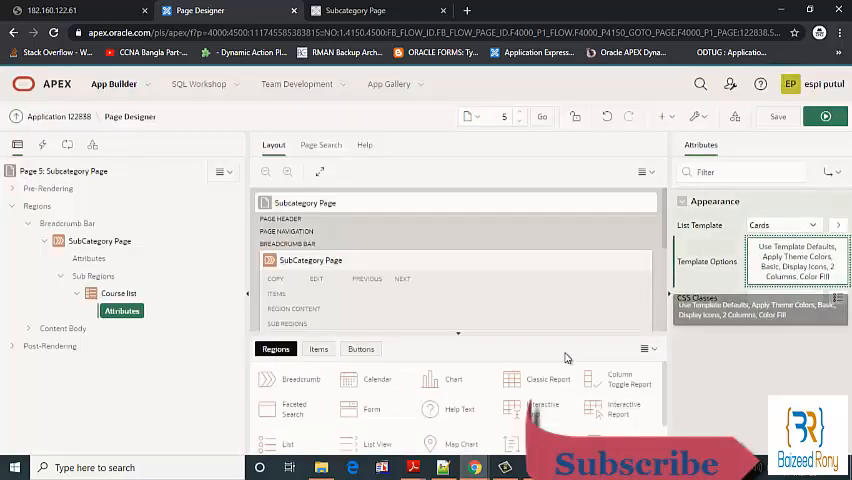
click(824, 116)
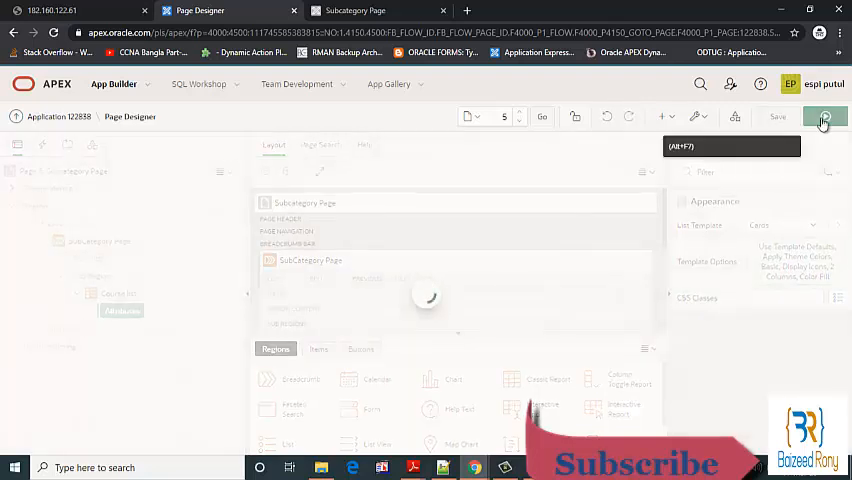
Review the two-column coloured cards and switch back to the Page Designer tab.
click(824, 116)
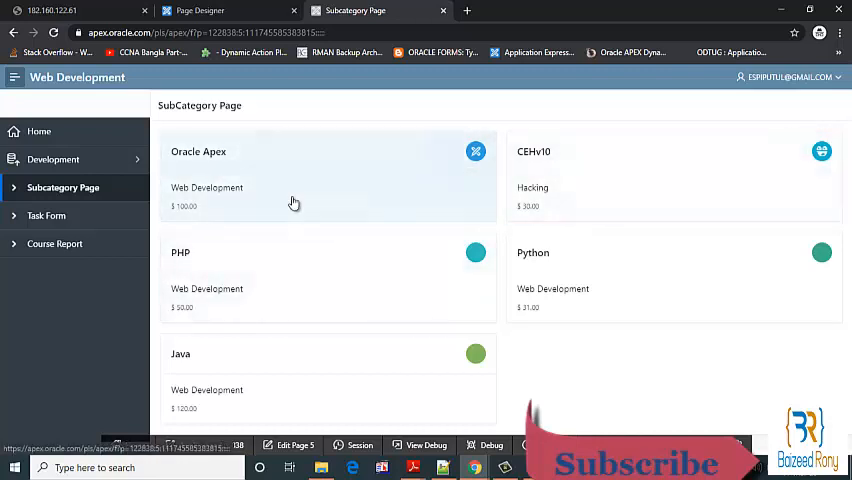
click(200, 10)
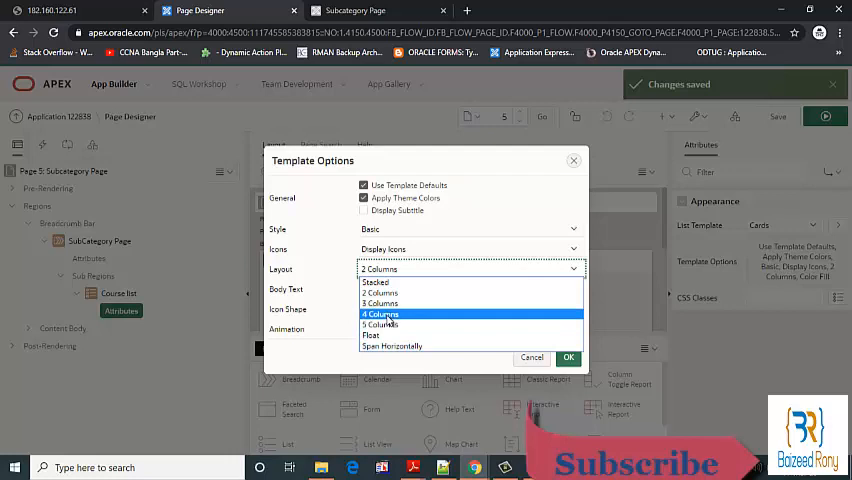
Change the card layout to 4 Columns, then save and run the page.
click(380, 312)
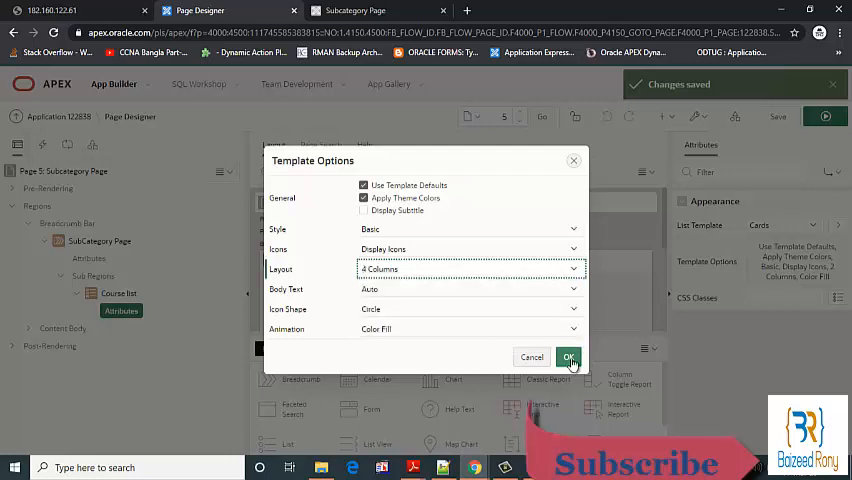
click(568, 356)
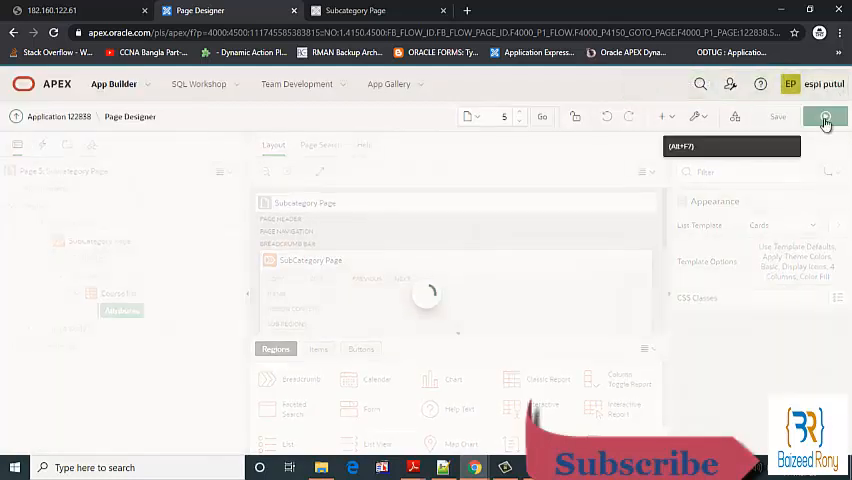
click(824, 116)
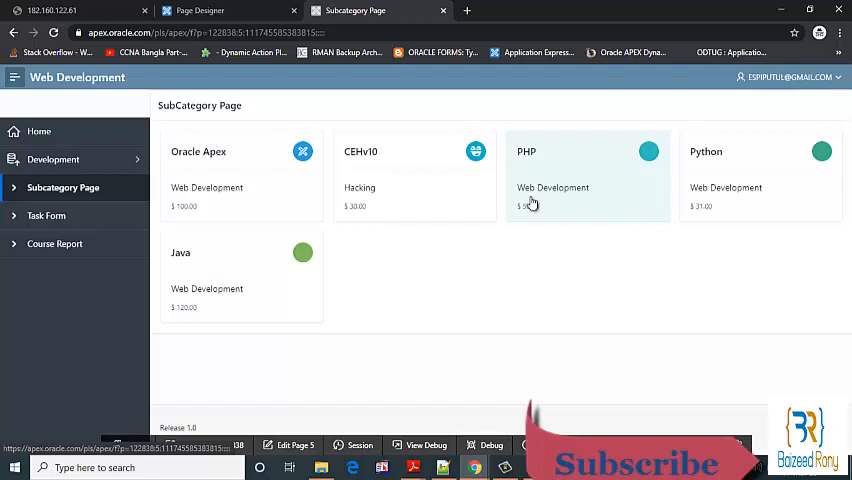
mouse_move(238, 180)
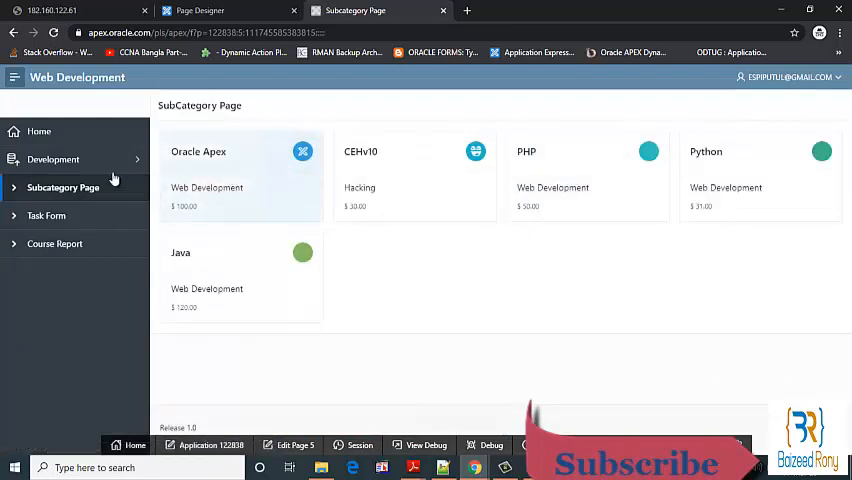
Expand the Development navigation entry to show Web Development and Mobile Development.
click(52, 160)
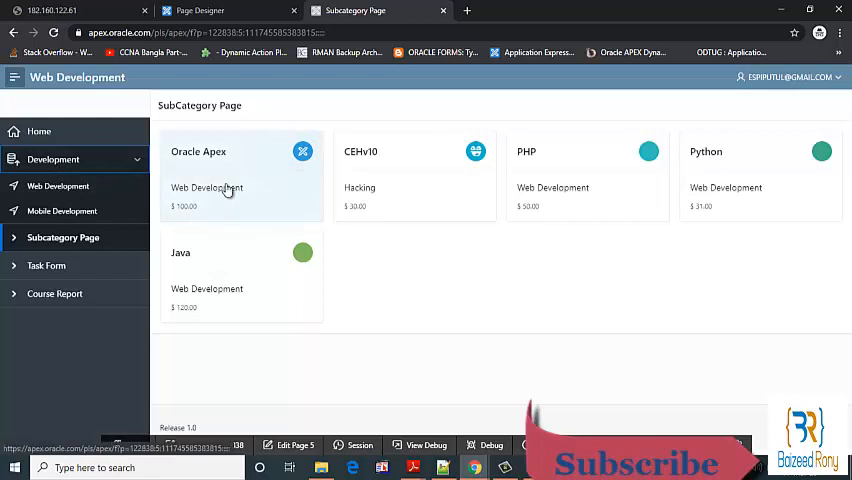
mouse_move(258, 184)
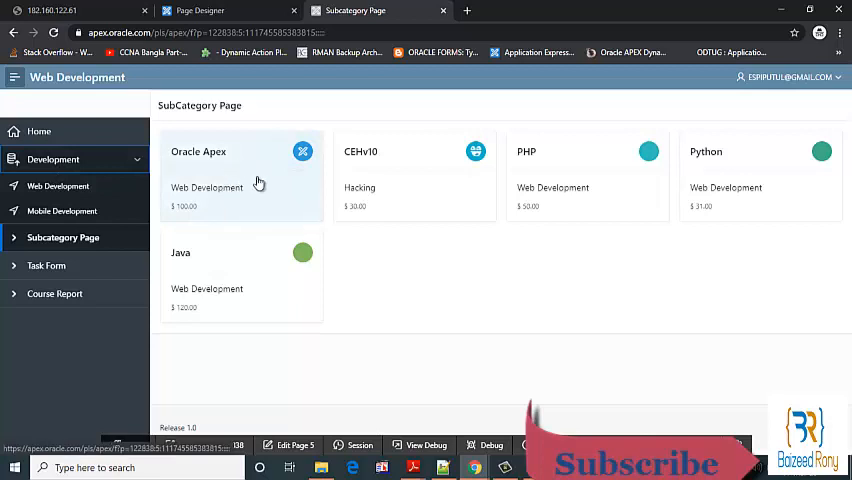